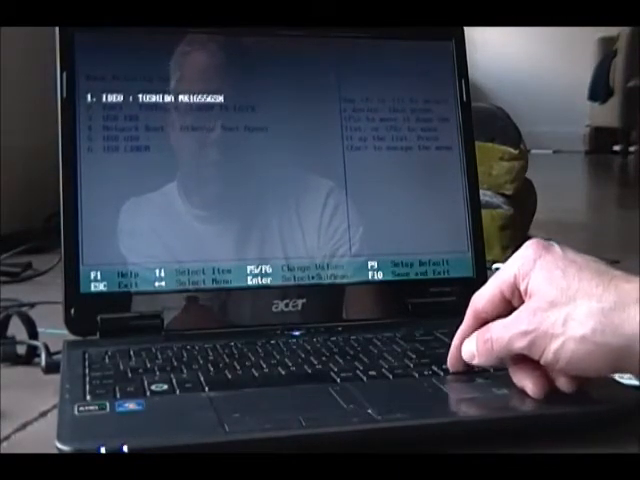
Select the IDE1: TSSTcorp CDDVDW drive in the boot priority list
key(Down)
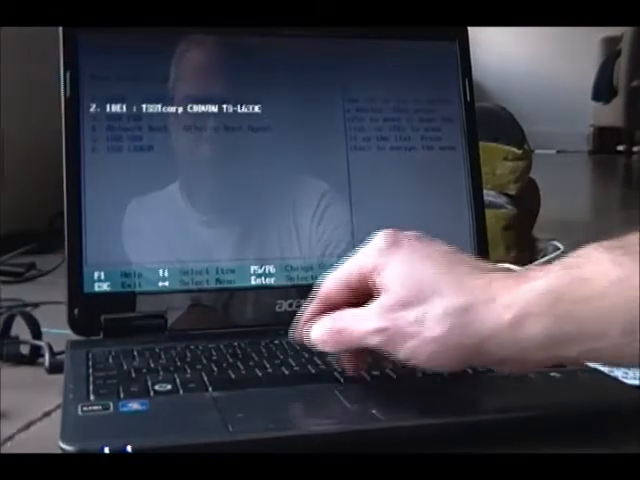